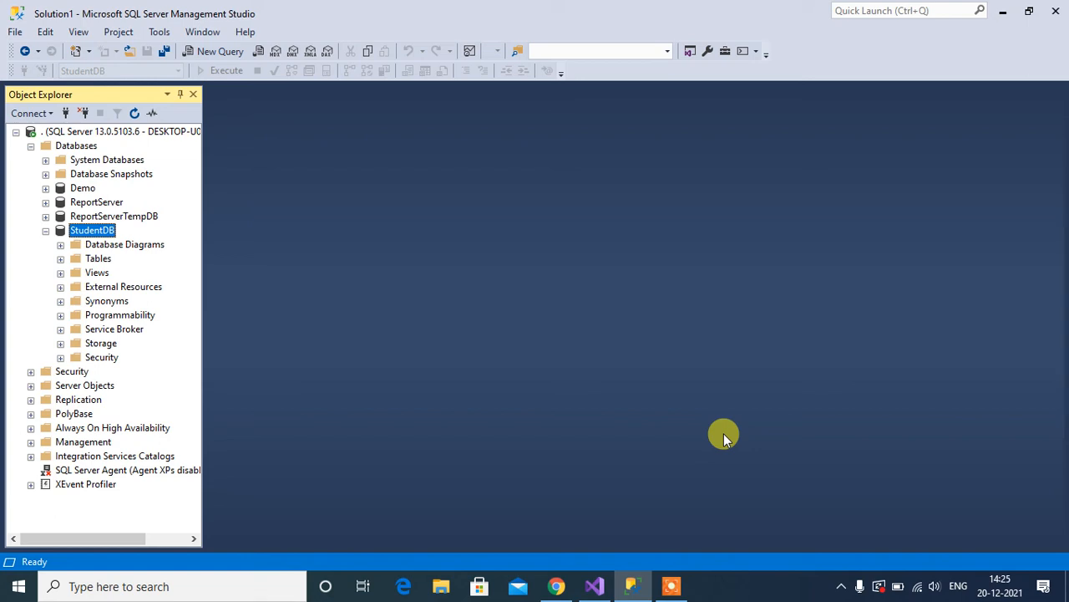
mouse_move(362, 237)
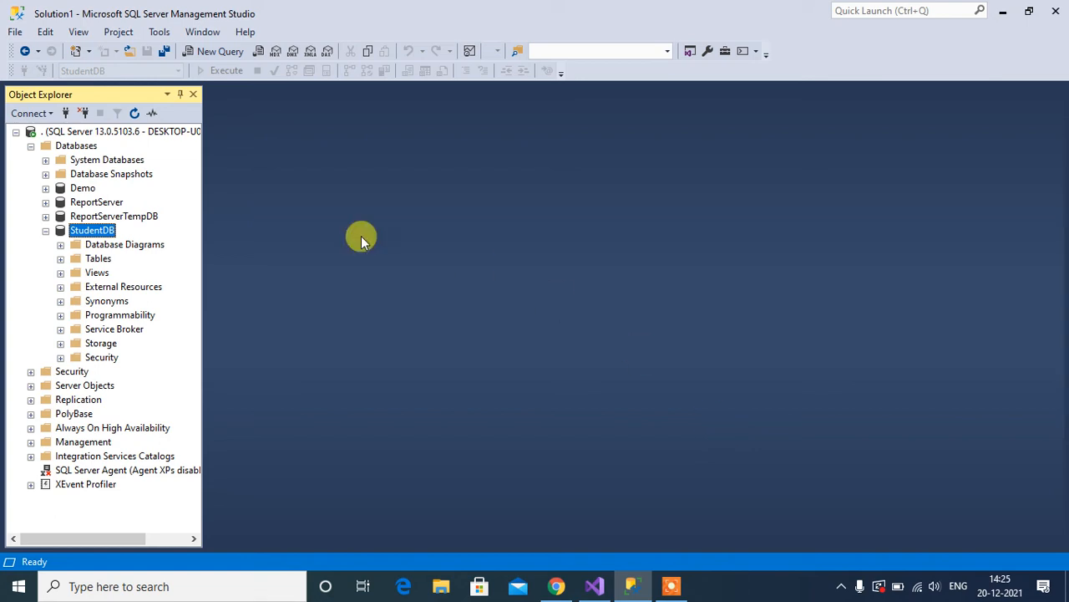
mouse_move(244, 235)
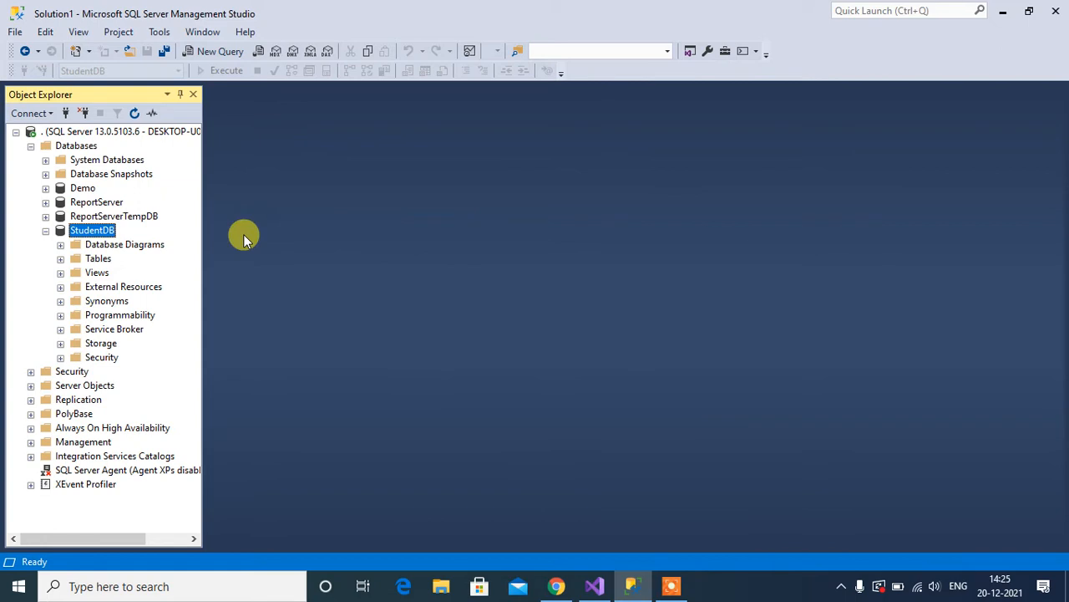
mouse_move(280, 263)
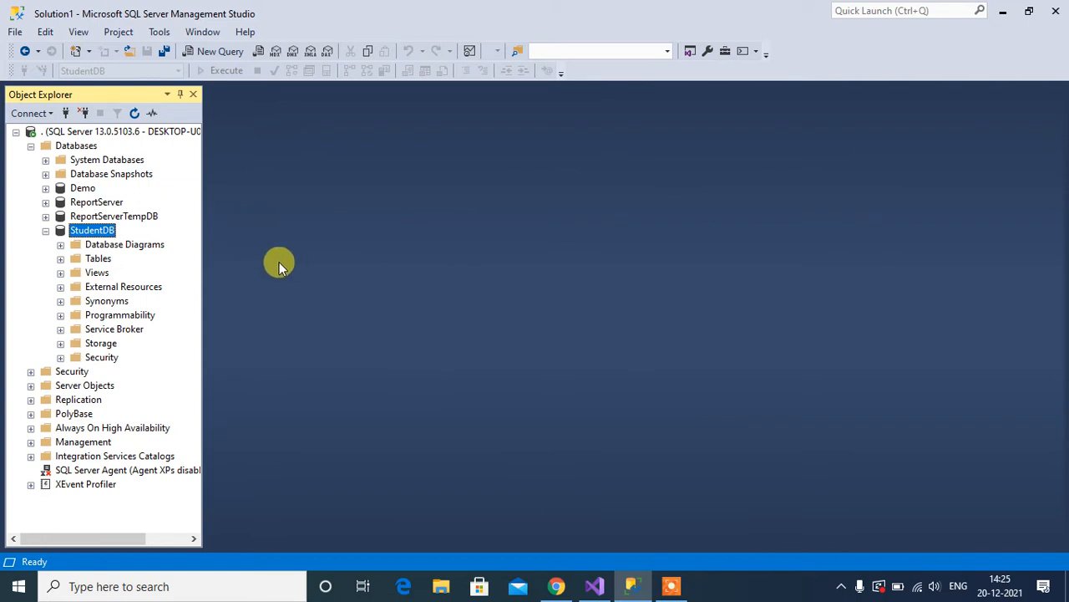
Open a new-table designer from StudentDB's Tables, then close it unused.
right_click(97, 258)
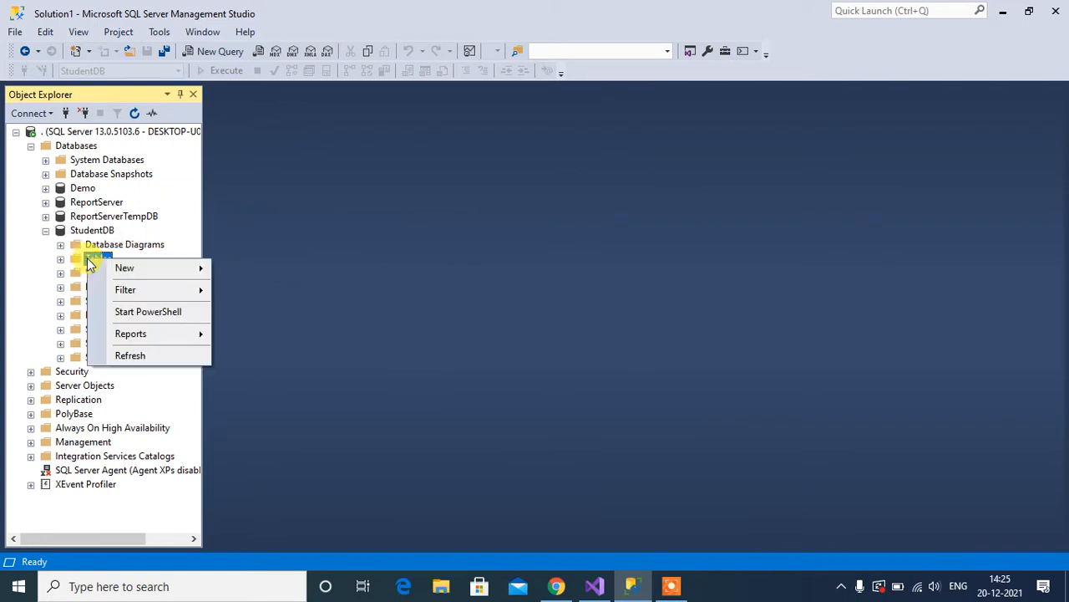
mouse_move(124, 268)
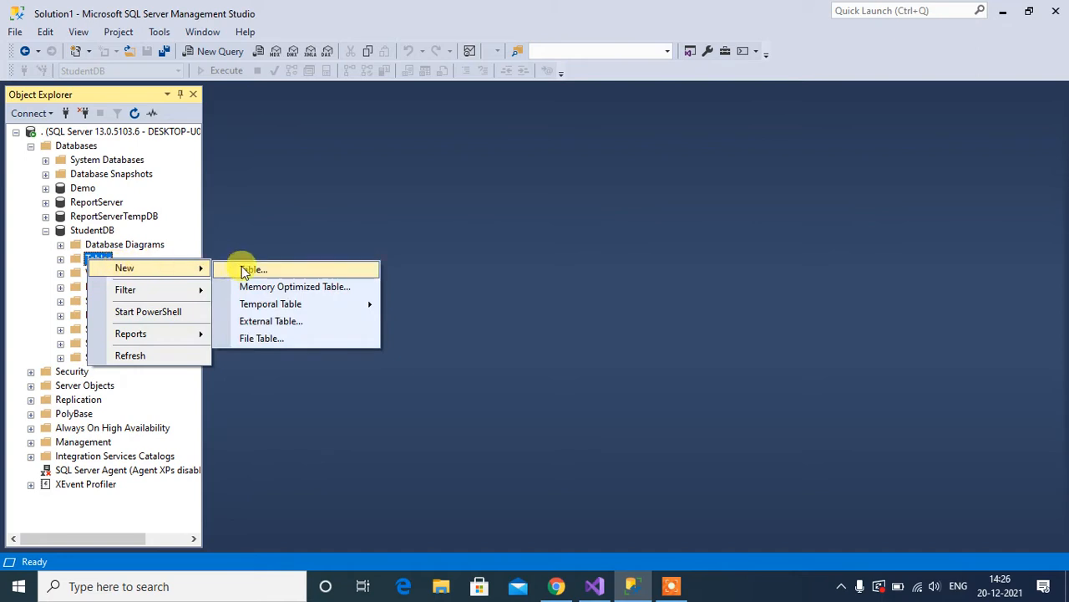
left_click(253, 269)
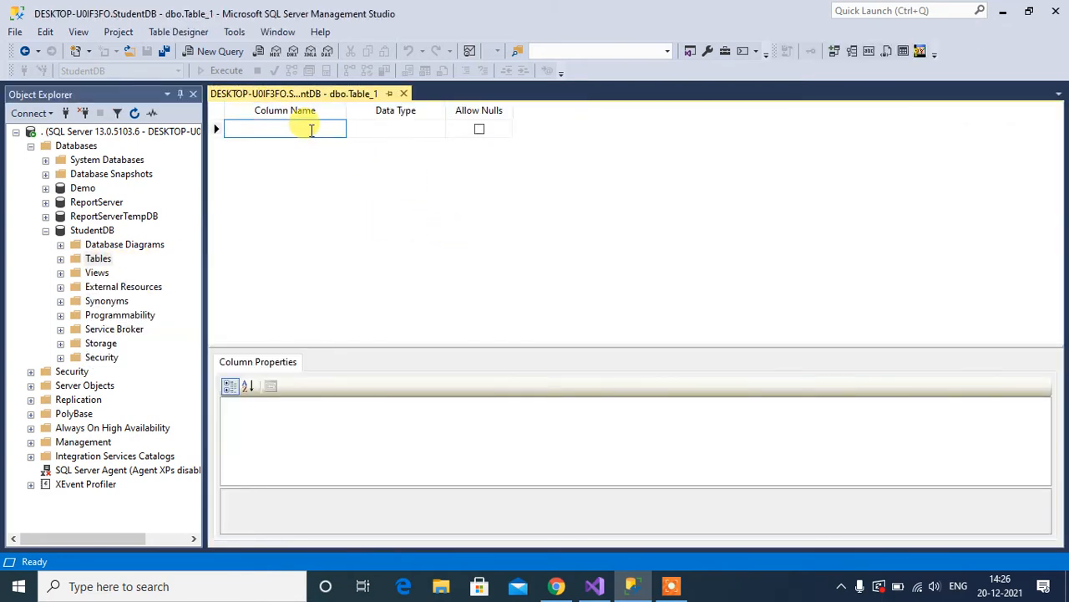
mouse_move(414, 135)
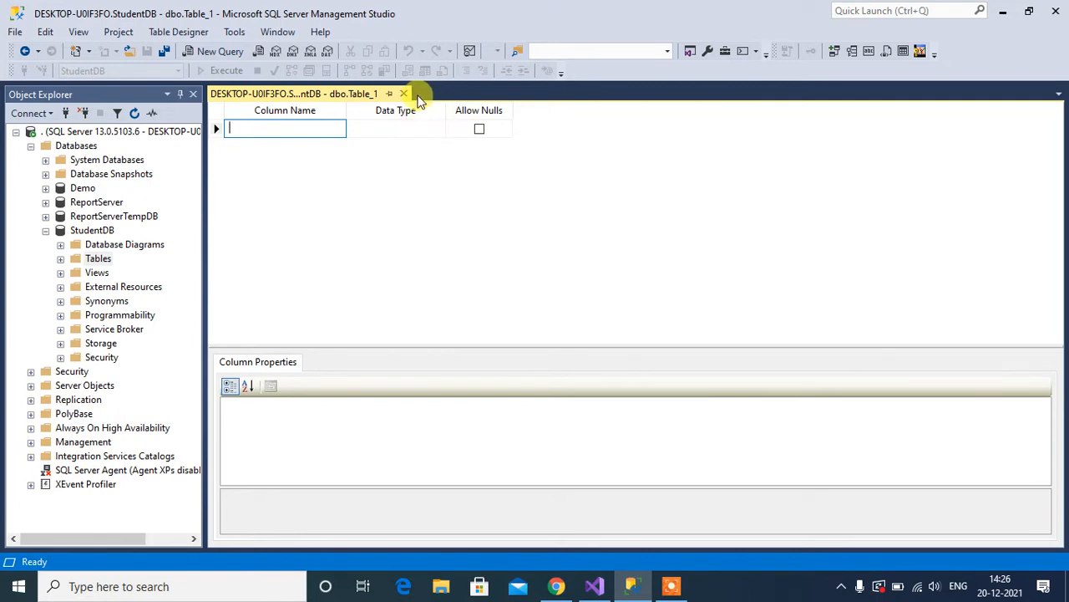
left_click(404, 94)
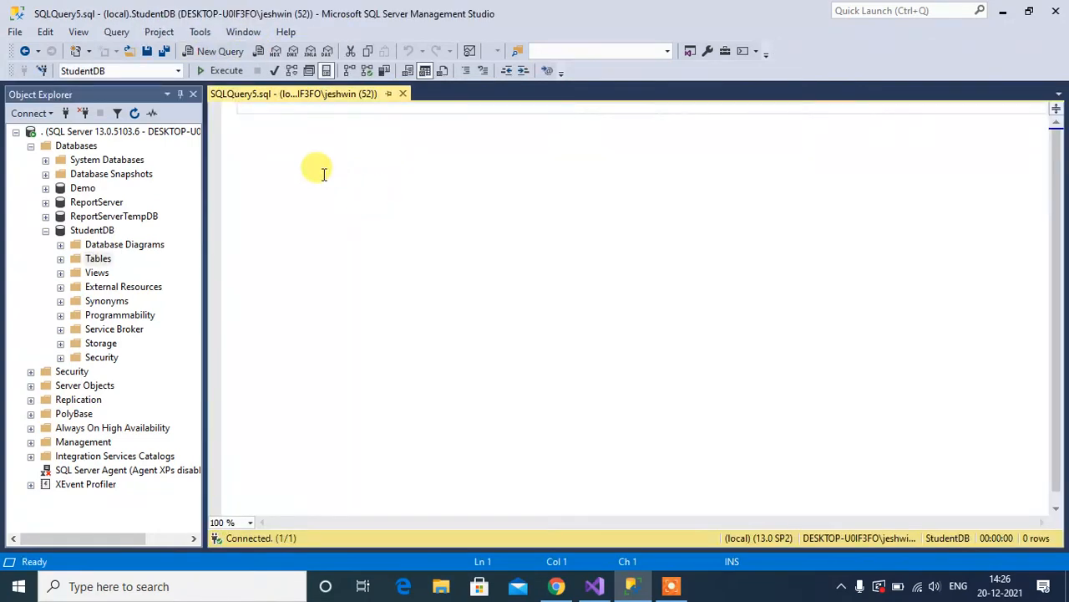
Start the query with 'CREATE TABLE dbo.Department (' on its own line.
type("CREAT")
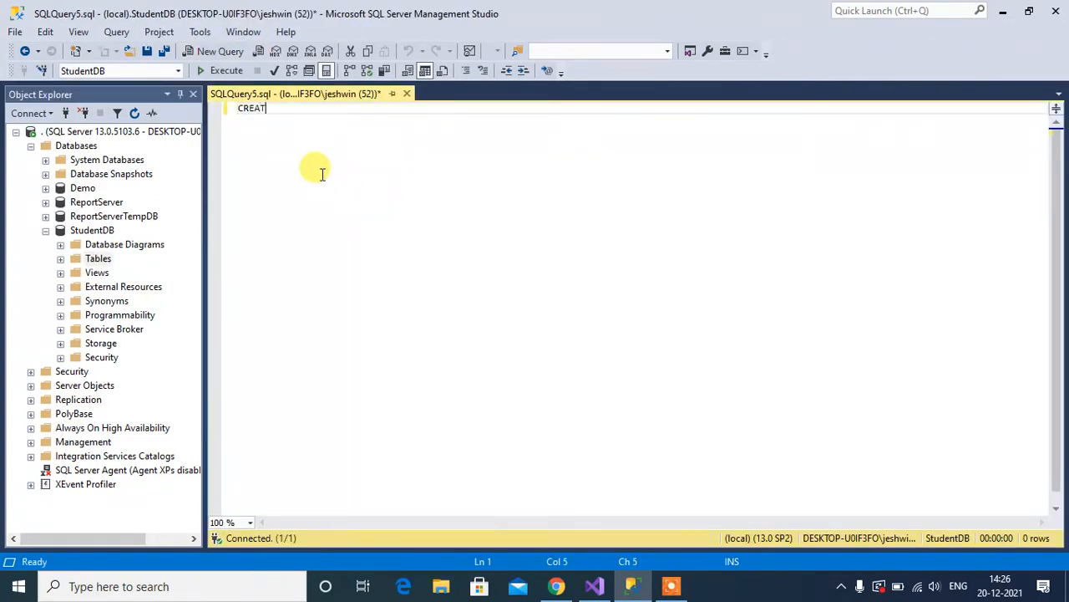
type("E TABLE")
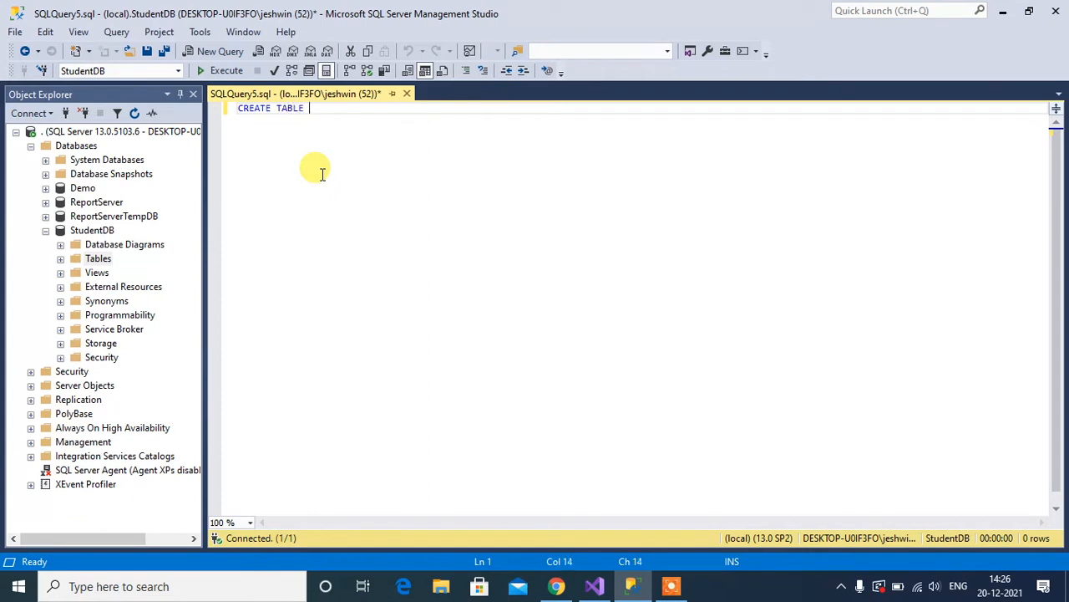
type("dbo.")
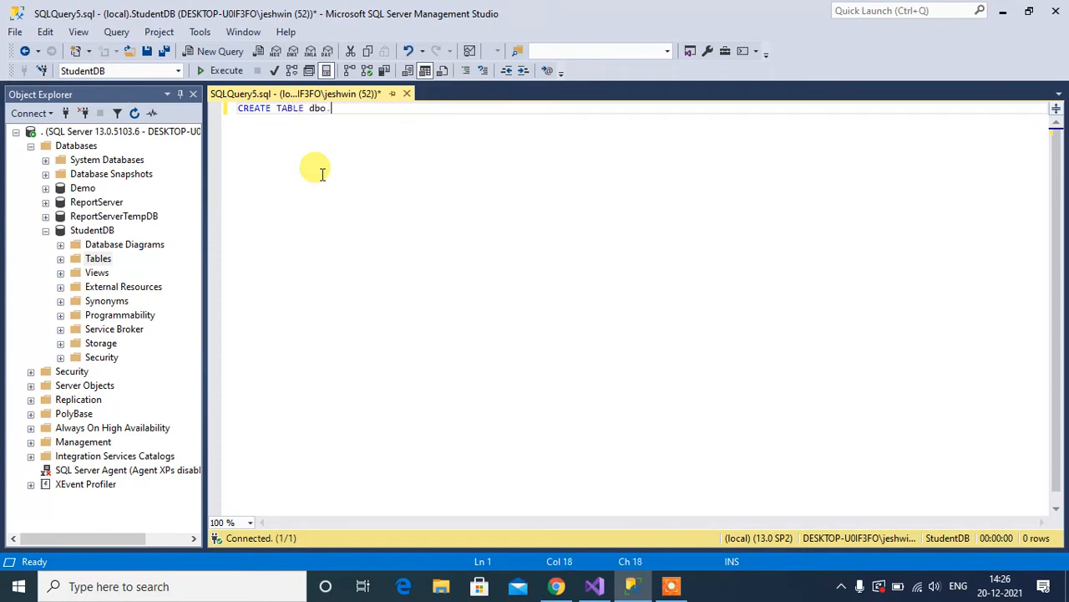
type("Department")
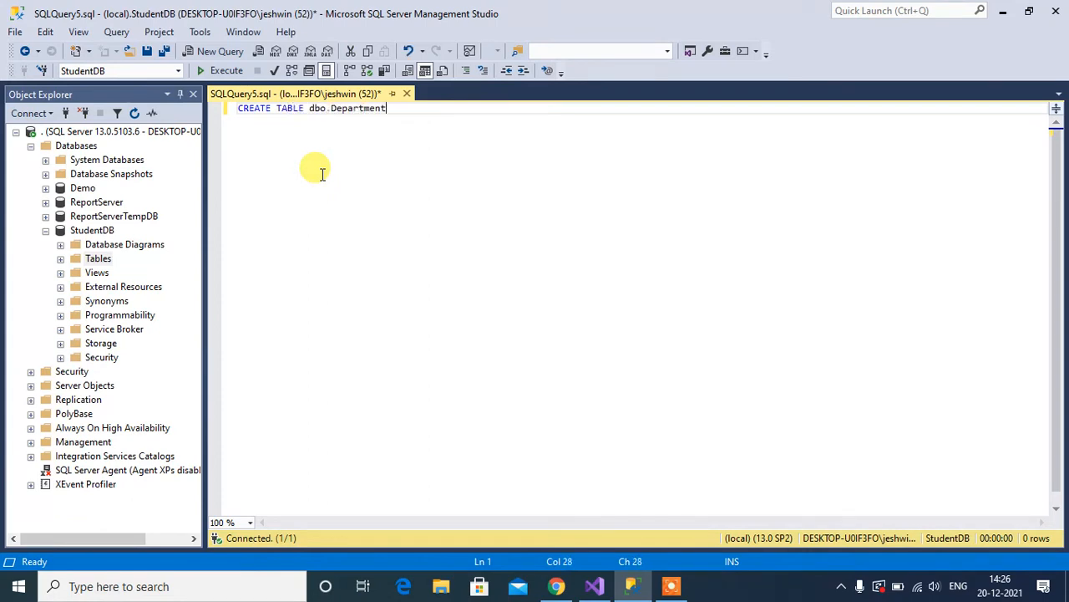
key("enter")
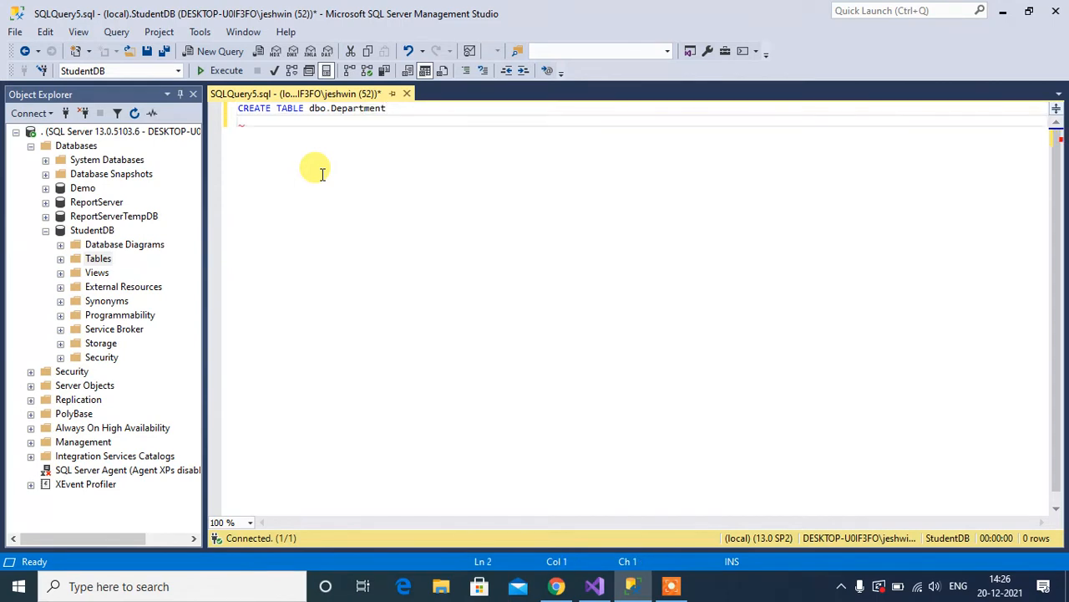
type("(")
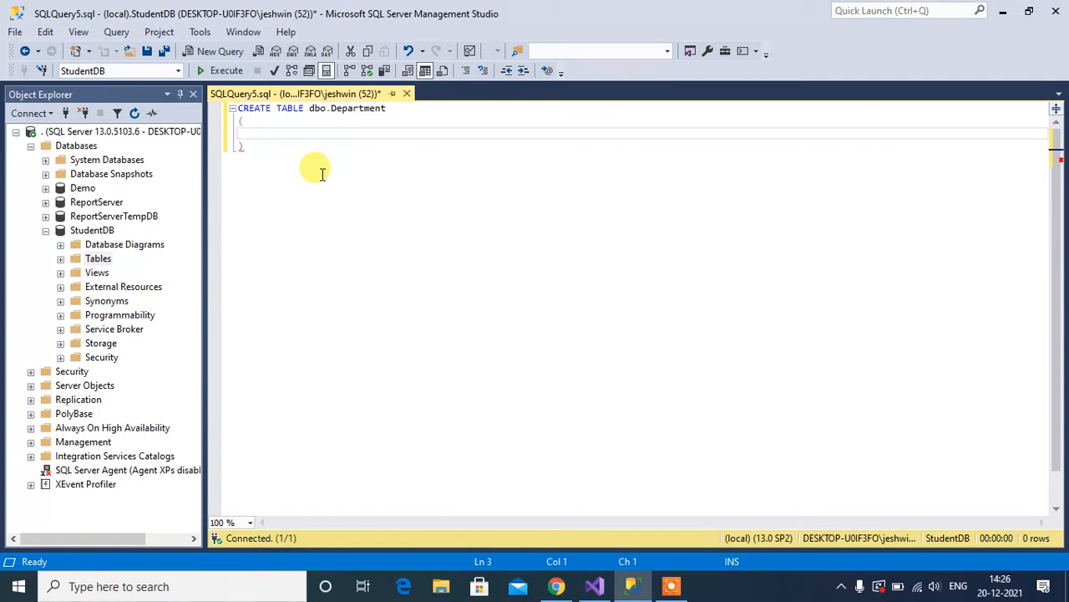
Define the DeptID column as BIGINT IDENTITY(1,1) NOT NULL.
type("DeptID BIGI")
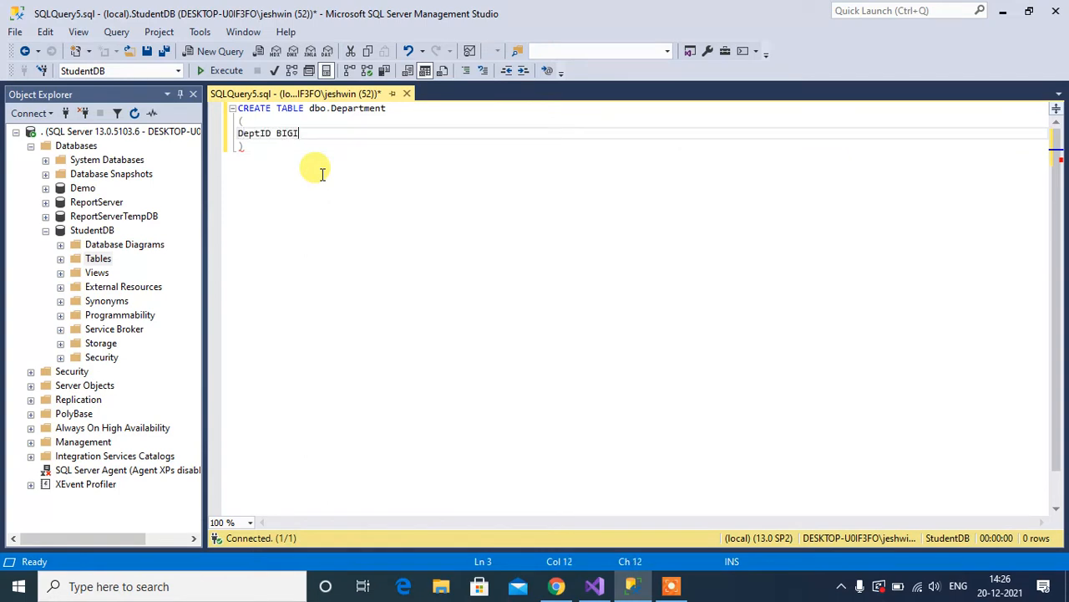
type("NT")
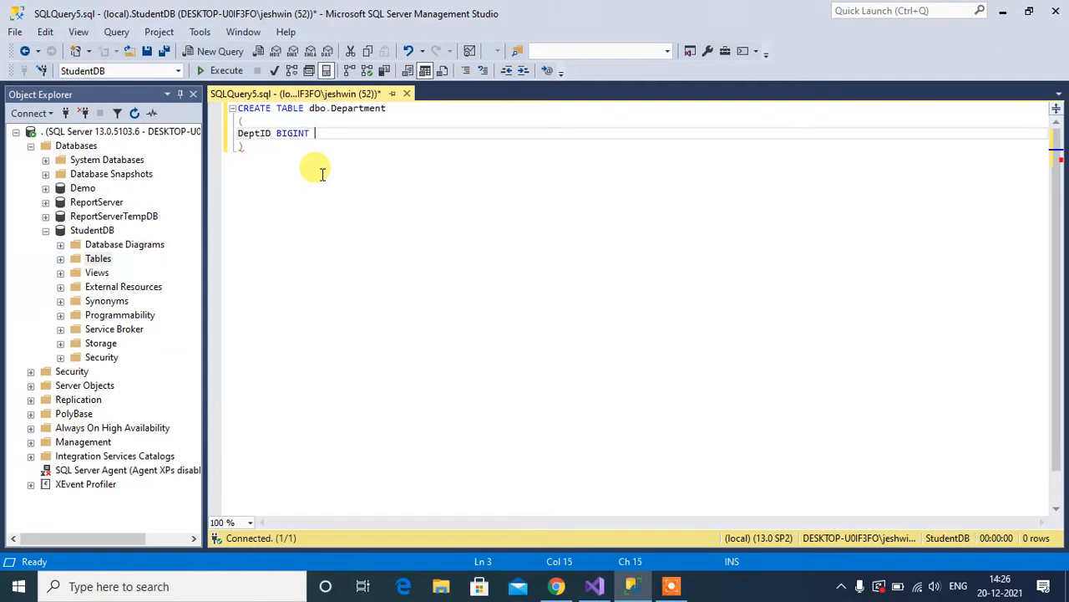
type("i")
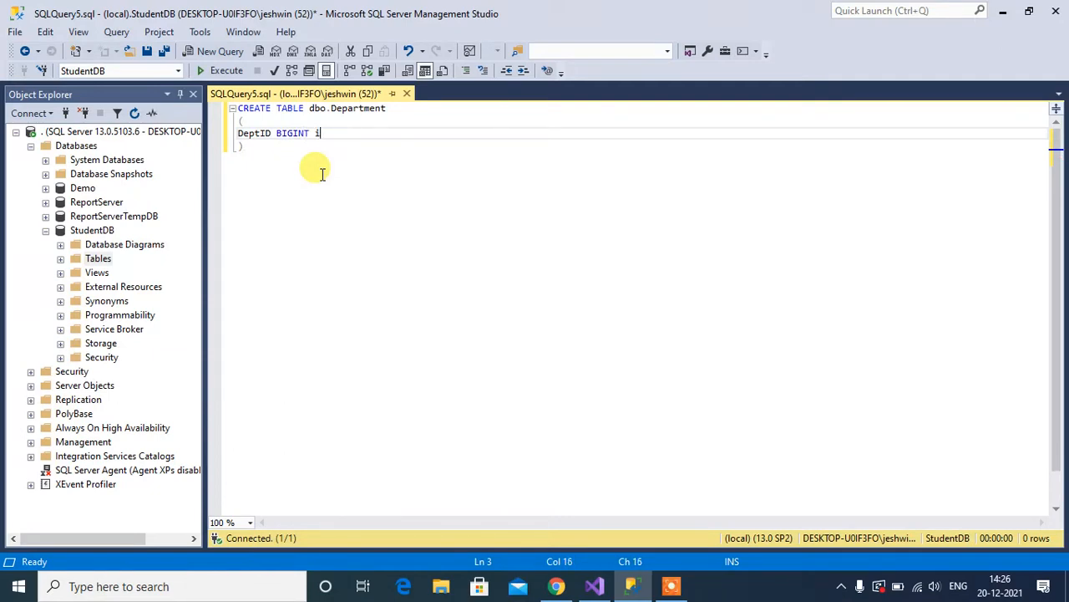
key("Backspace")
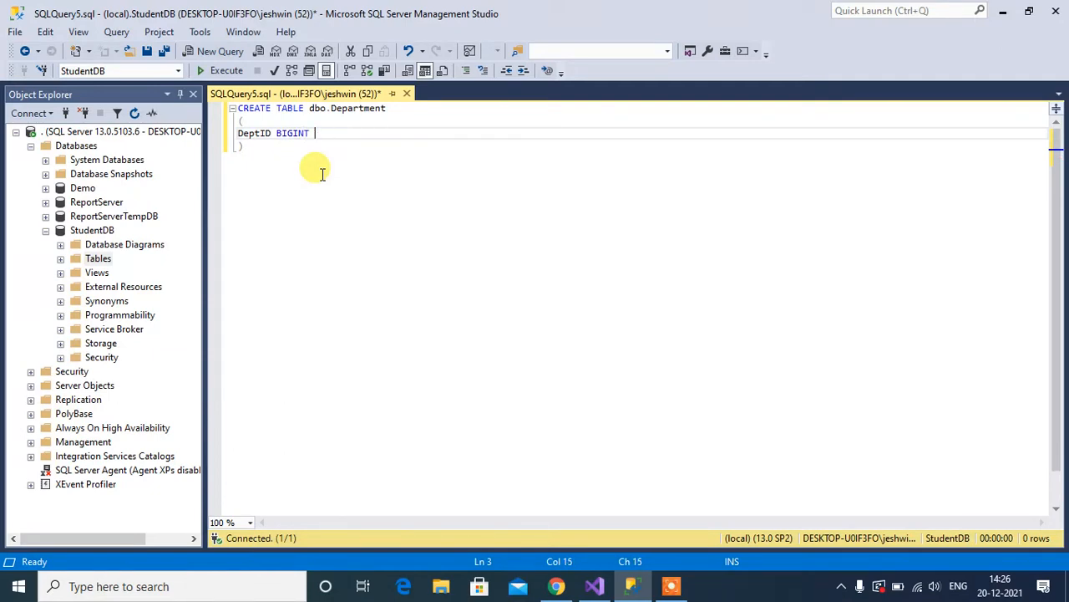
type("IDE")
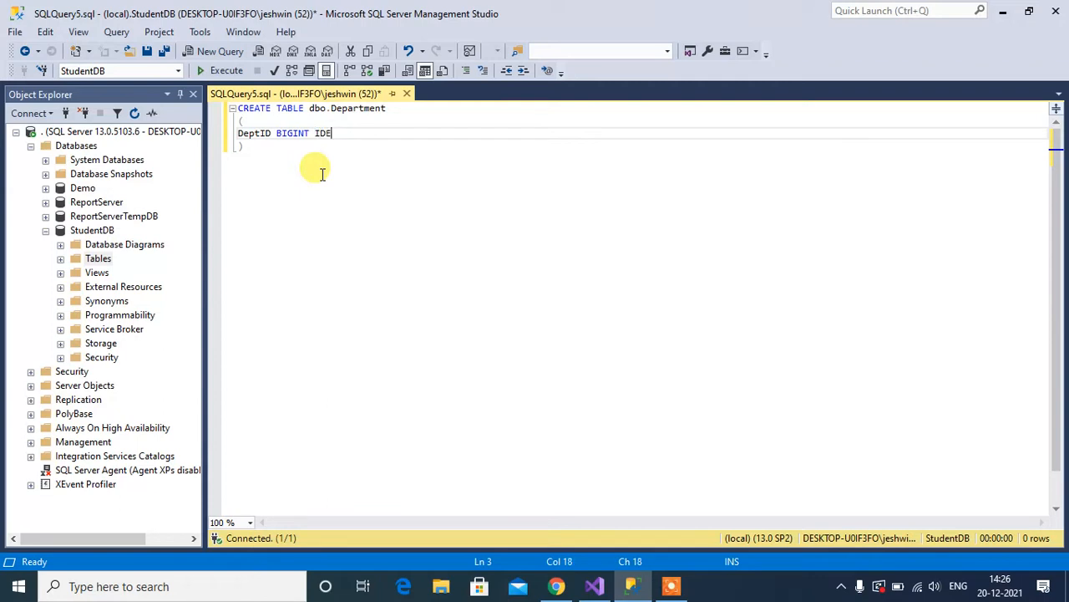
type("NTITY")
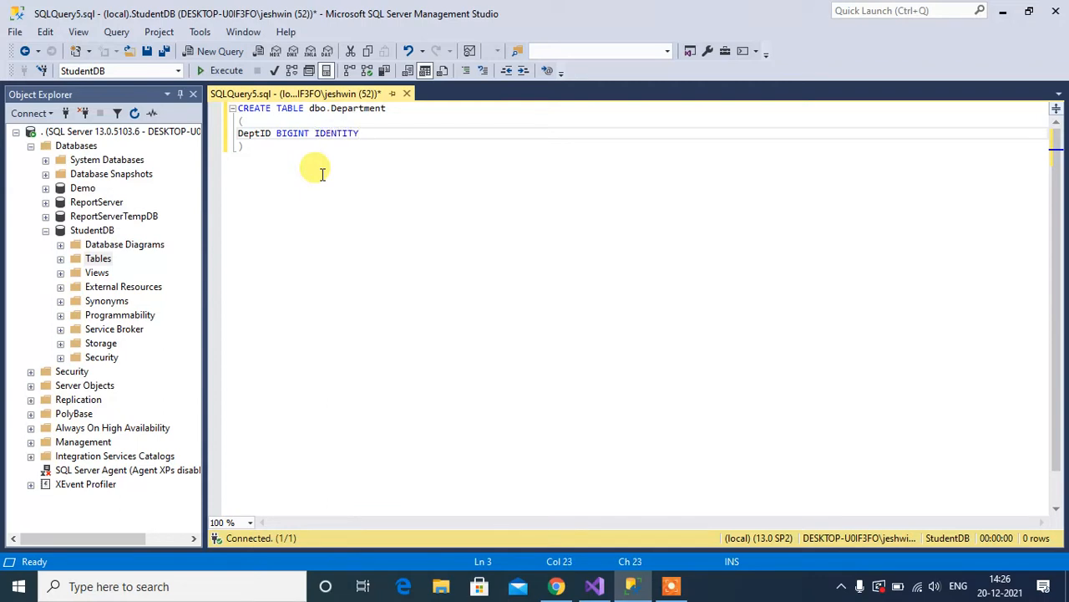
type("(1,1")
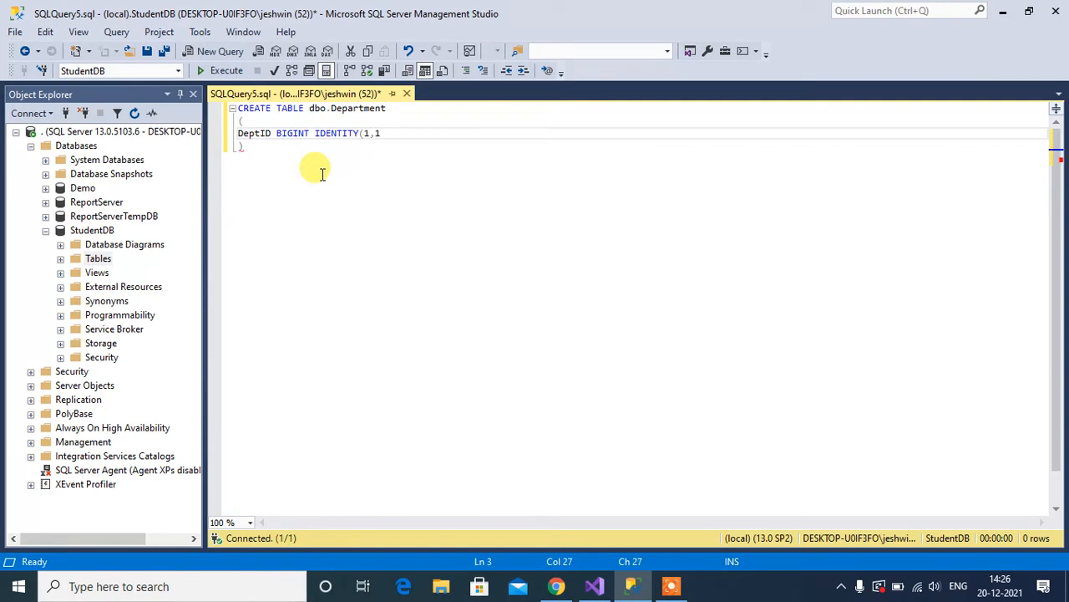
type(")")
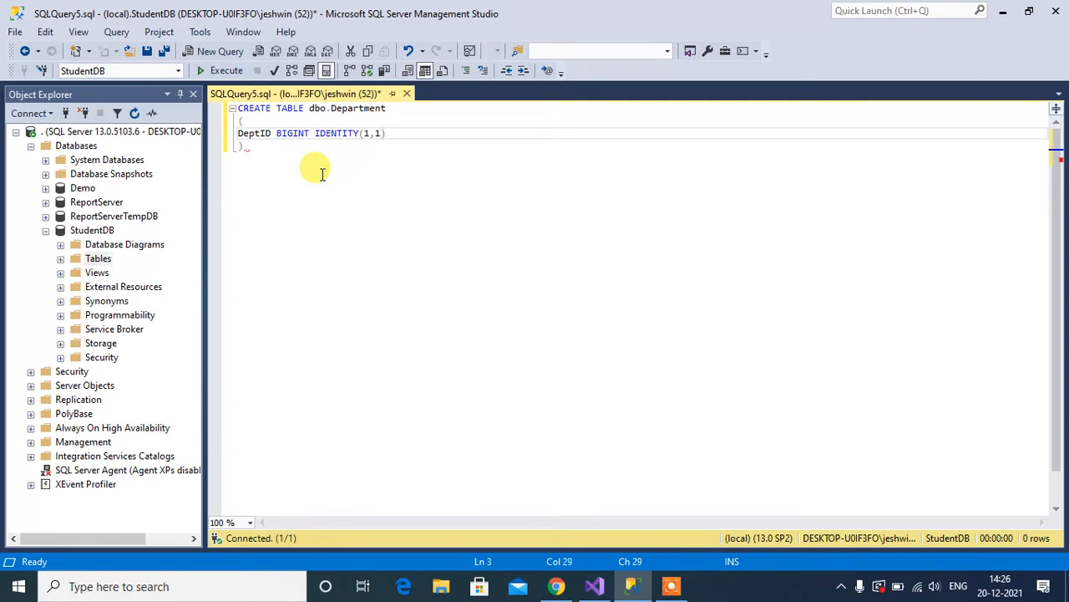
type("NOT NU")
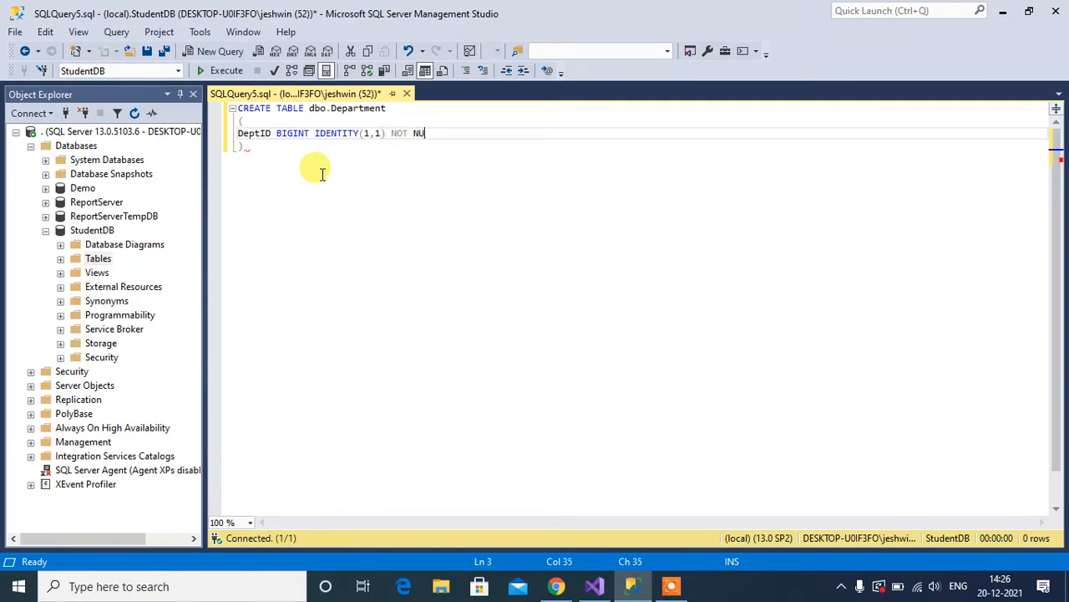
type("LL")
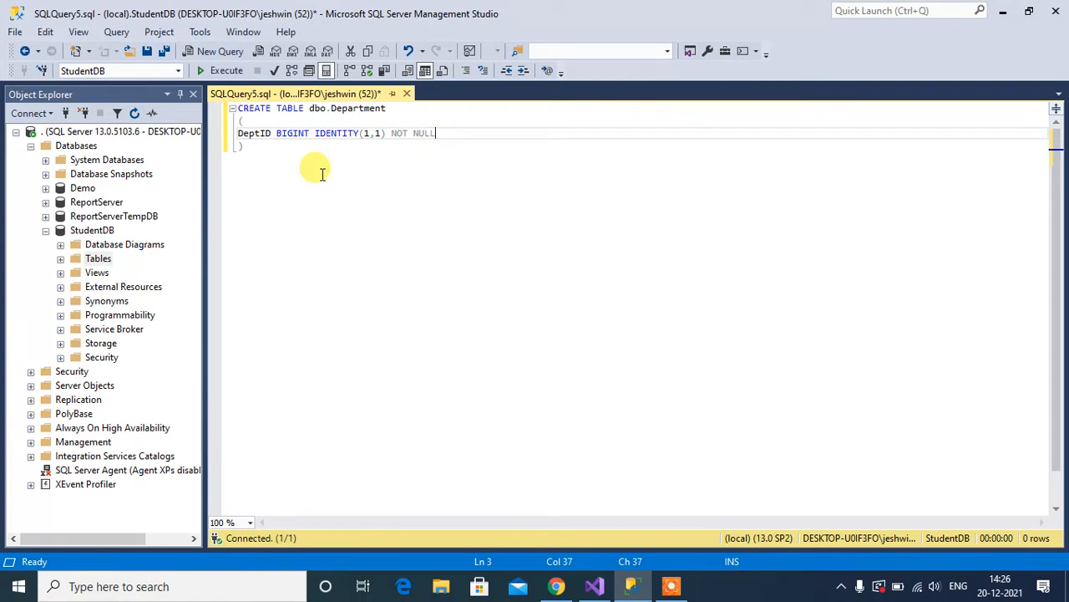
type(",")
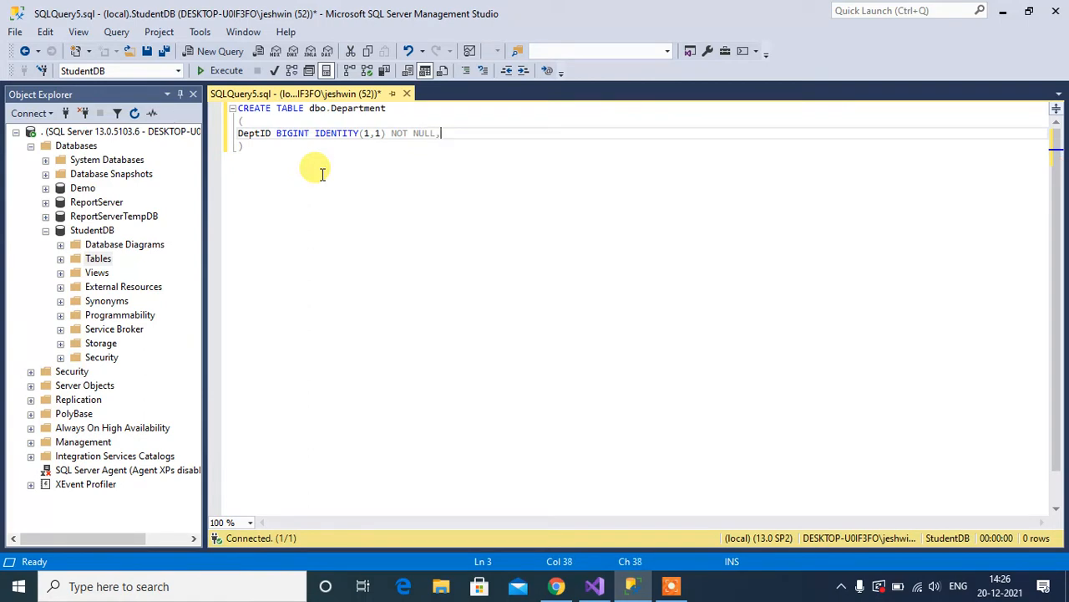
Add the DeptName column as VARCHAR(200).
type("D")
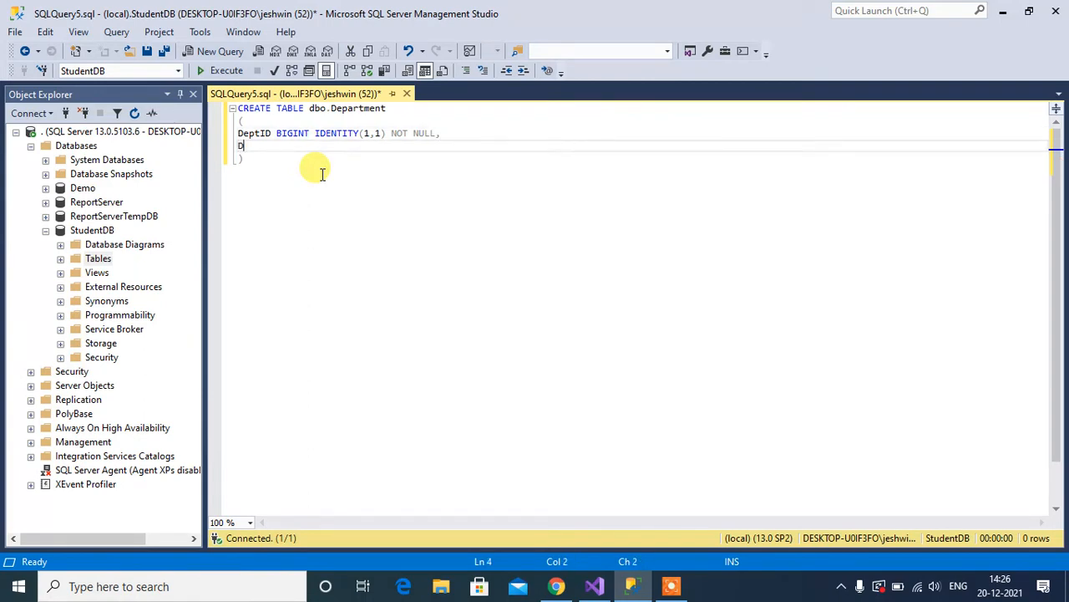
type("eptName")
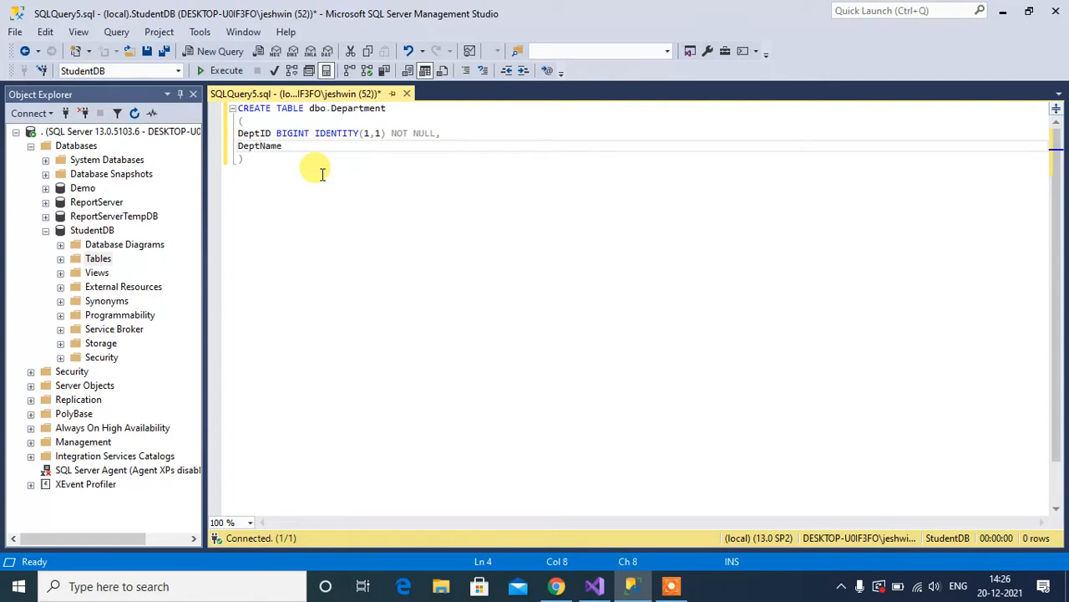
type("VARCHA")
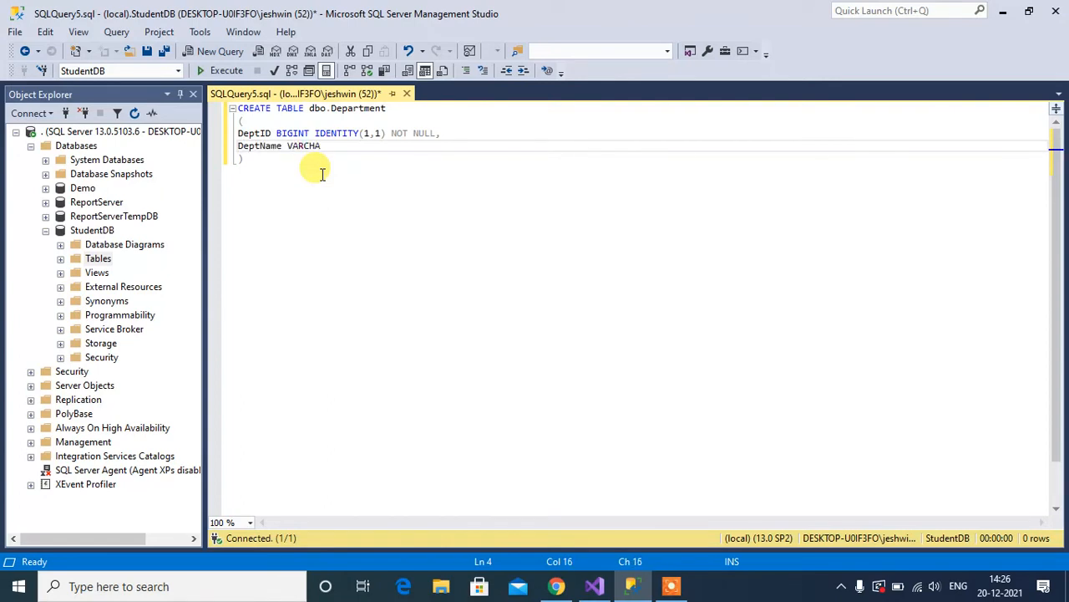
type("(200")
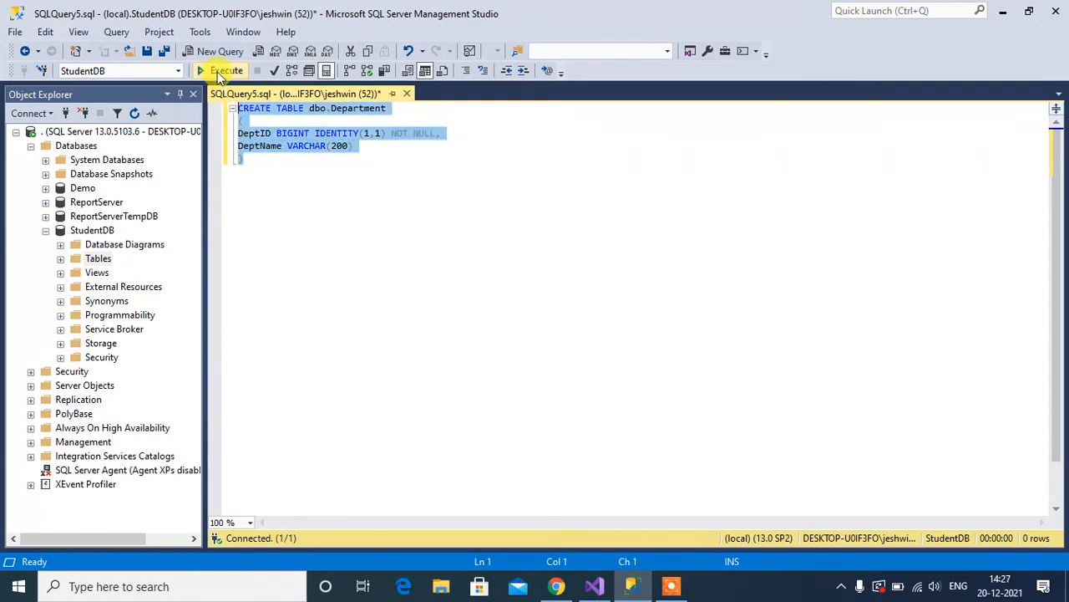
Execute the CREATE TABLE script for dbo.Department and place the cursor below it.
left_click(220, 71)
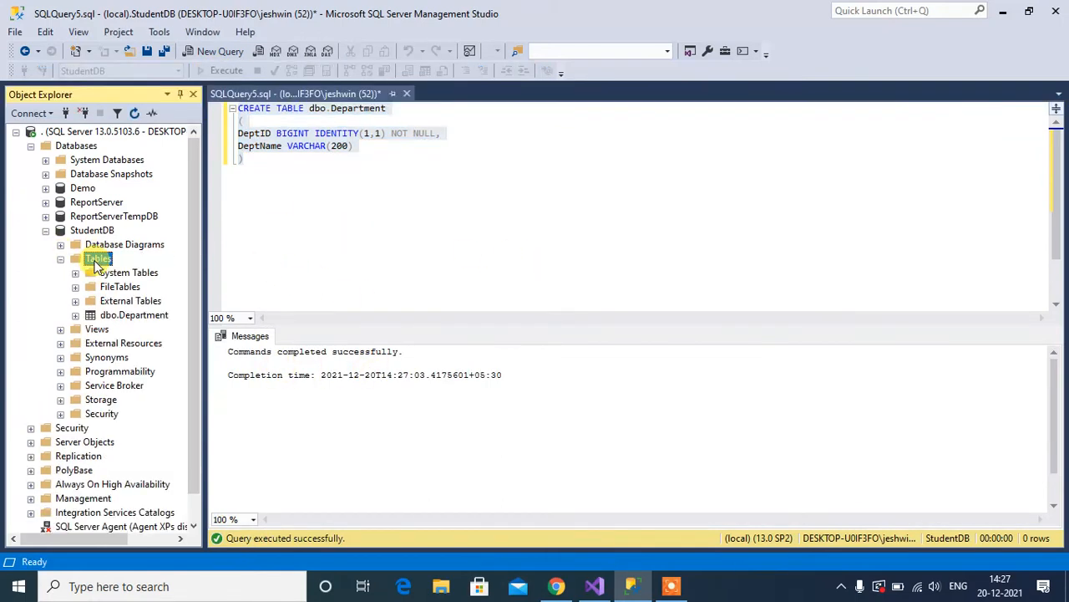
left_click(134, 315)
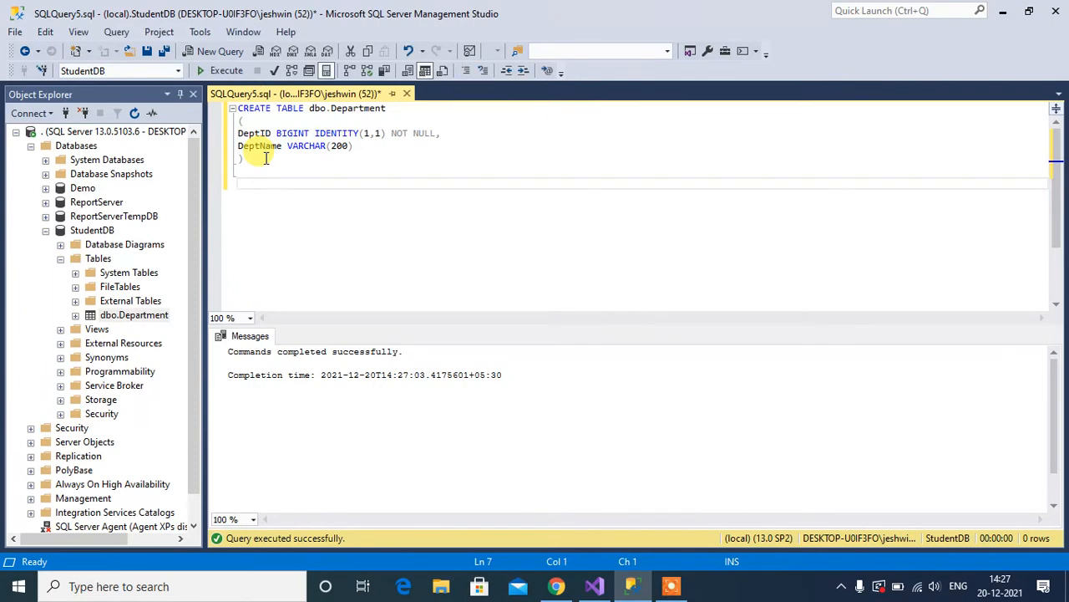
Run SELECT * FROM Department, returning an empty grid with DeptID and DeptName.
type("SELECT")
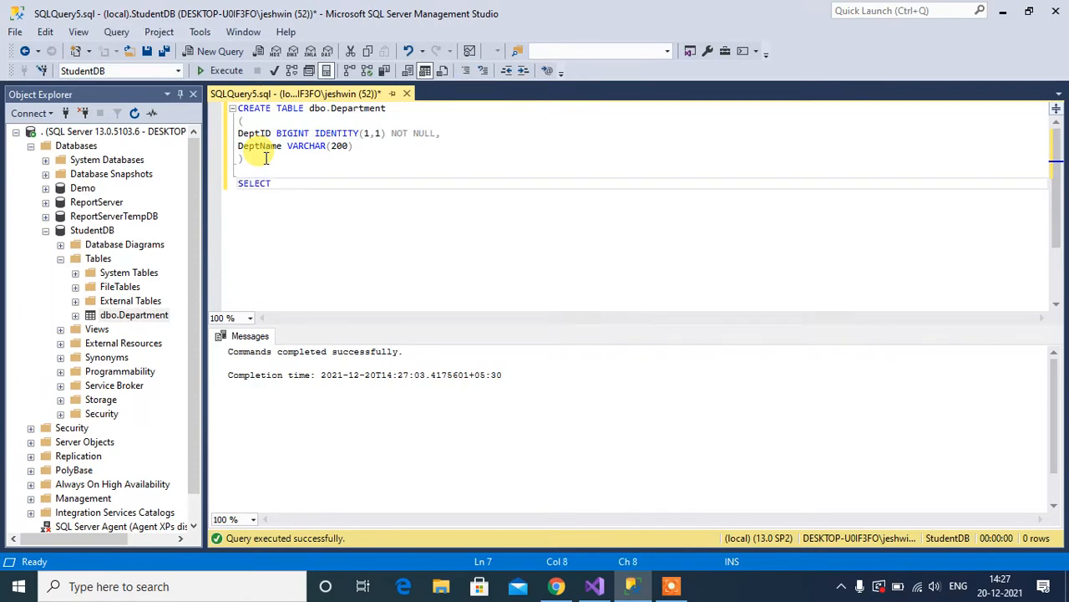
type("* FROM Department")
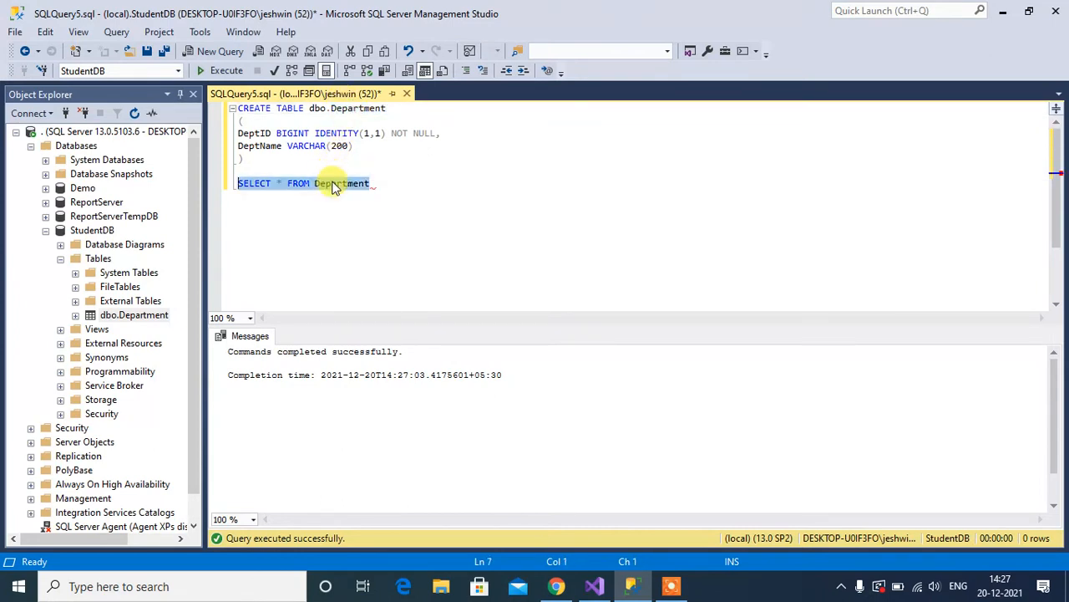
left_click(227, 70)
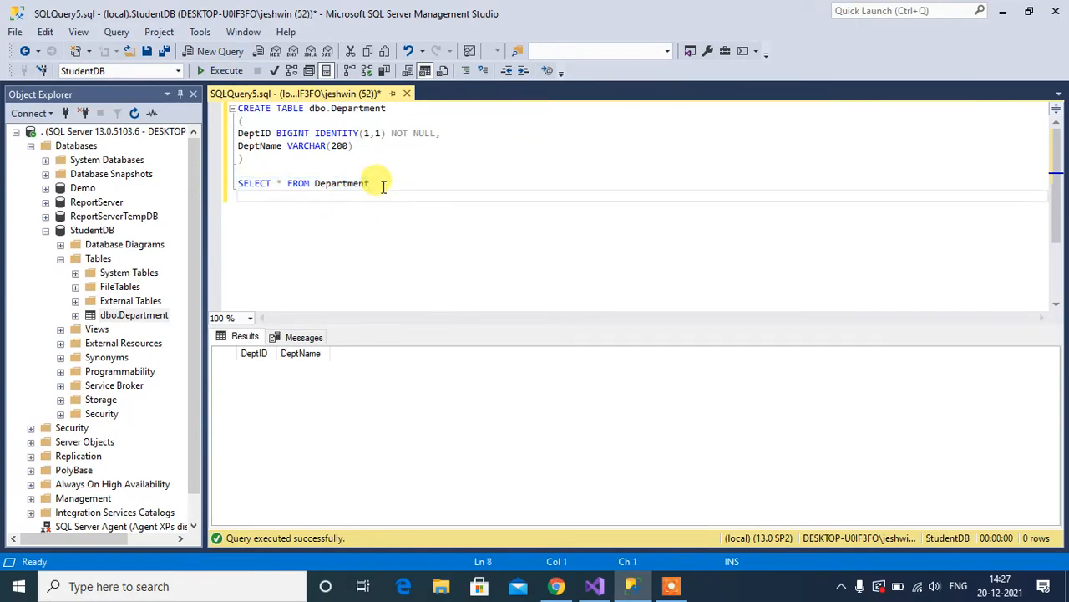
Write an INSERT INTO dbo.Department values(...) statement for the Physics row.
type("INSER")
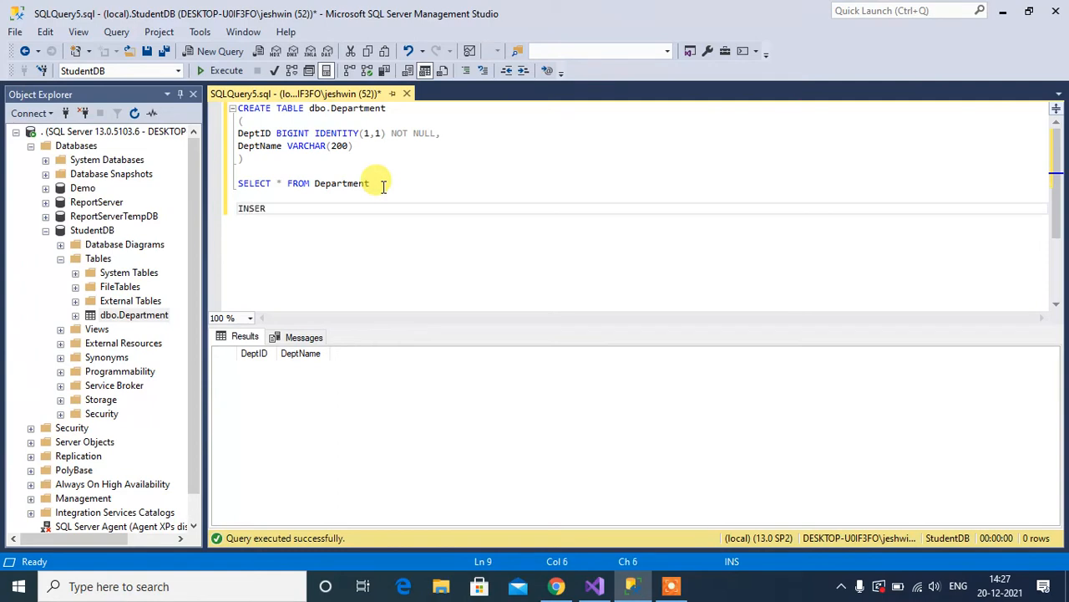
type("T INTO")
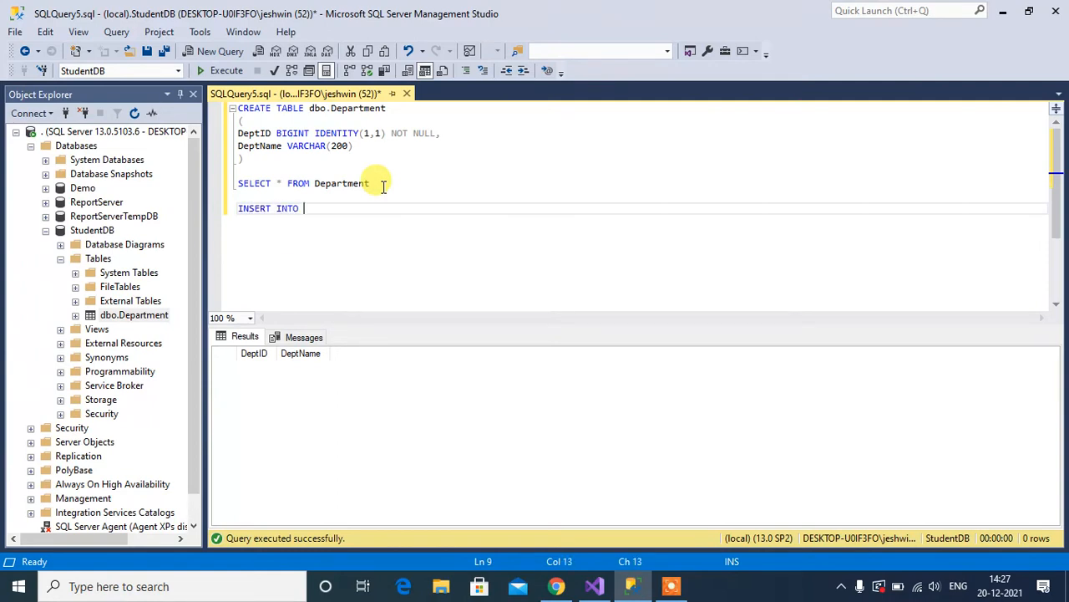
type("dbo.")
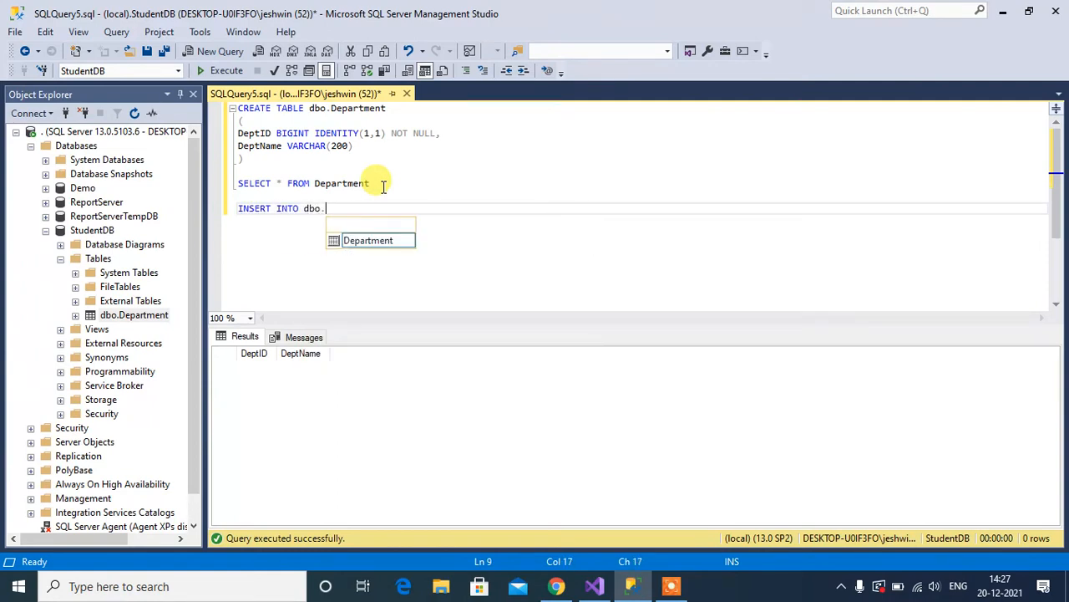
type("Department")
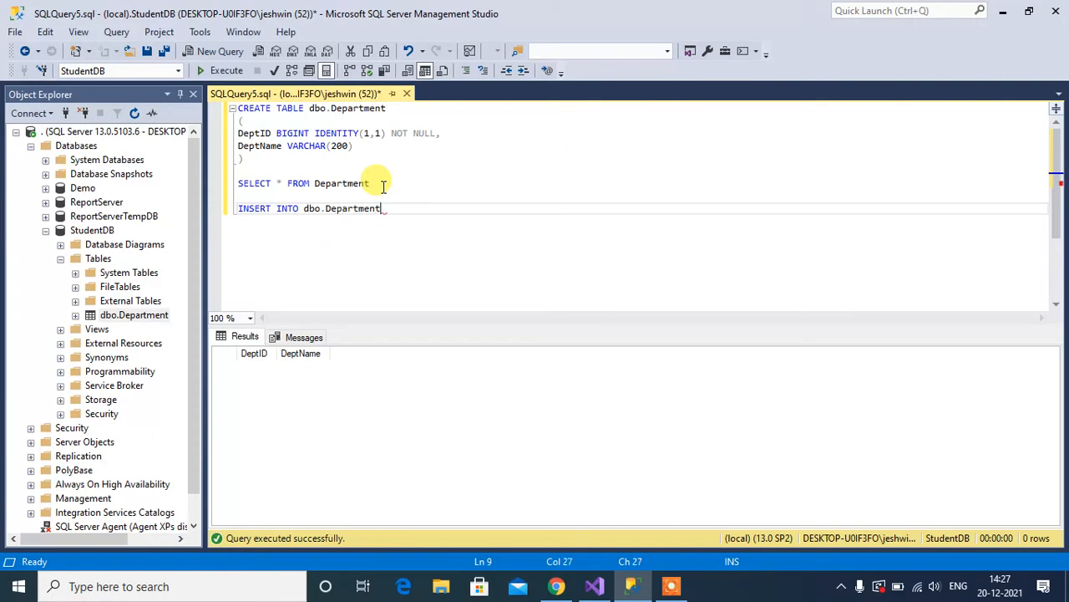
type("val")
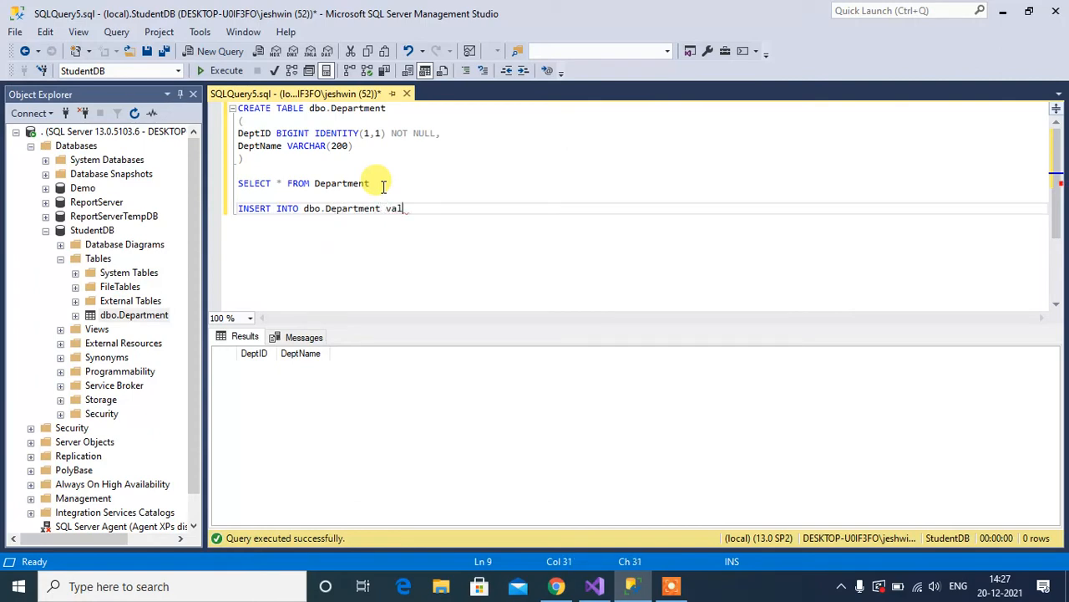
type("ues(")
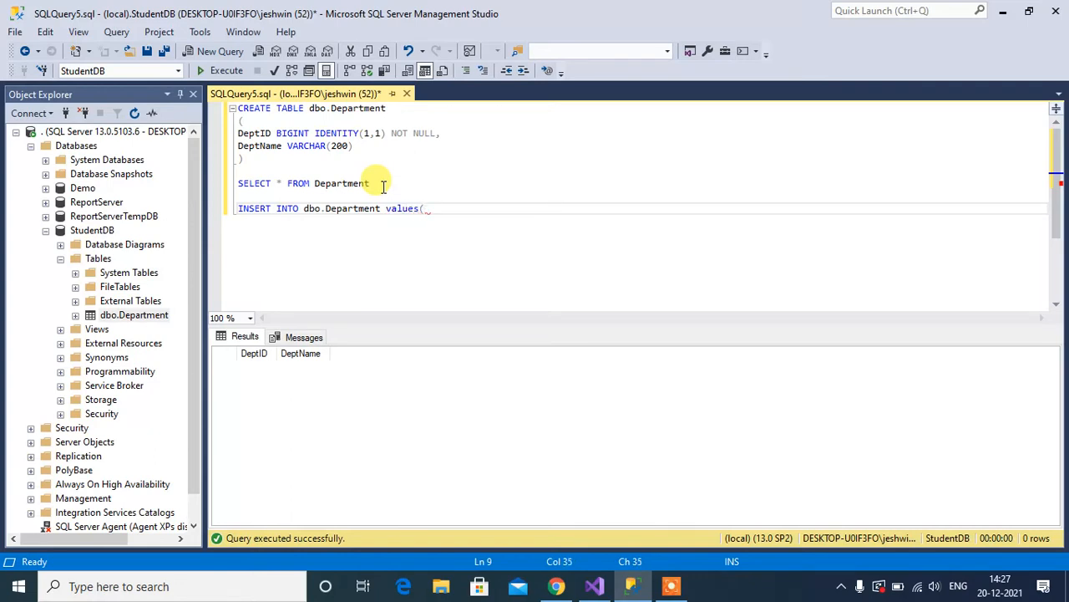
Expand dbo.Department's columns in Object Explorer and run the Physics insert.
left_click(134, 315)
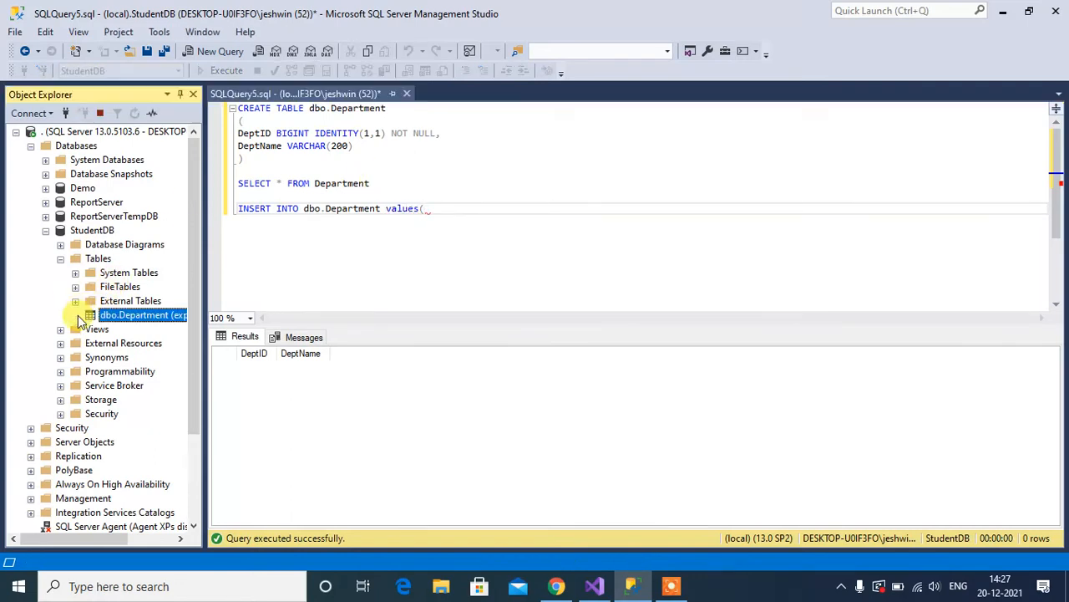
left_click(75, 314)
type("'Physics')")
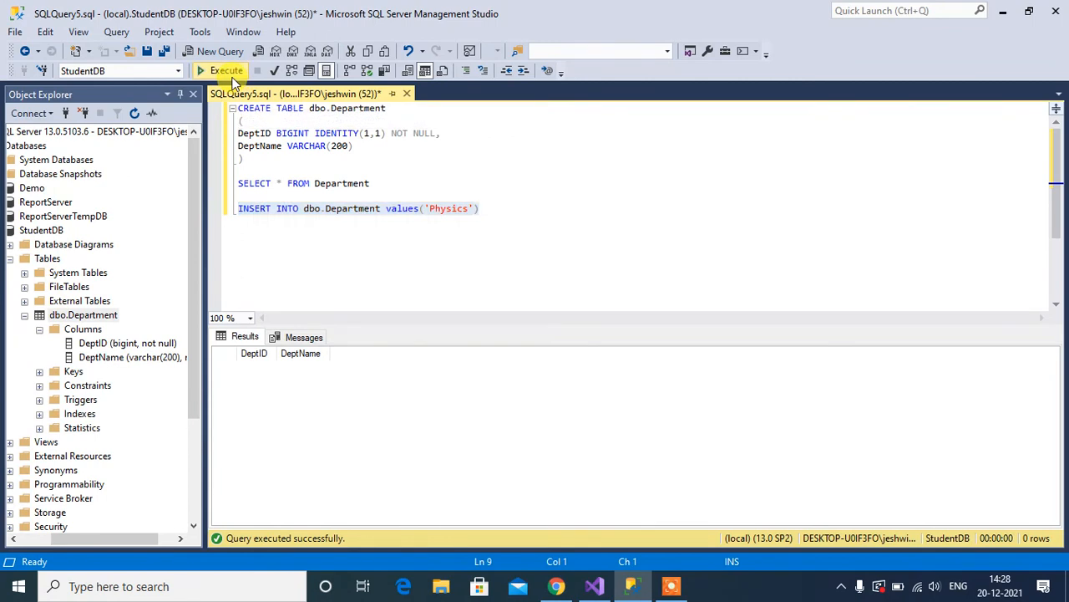
left_click(221, 70)
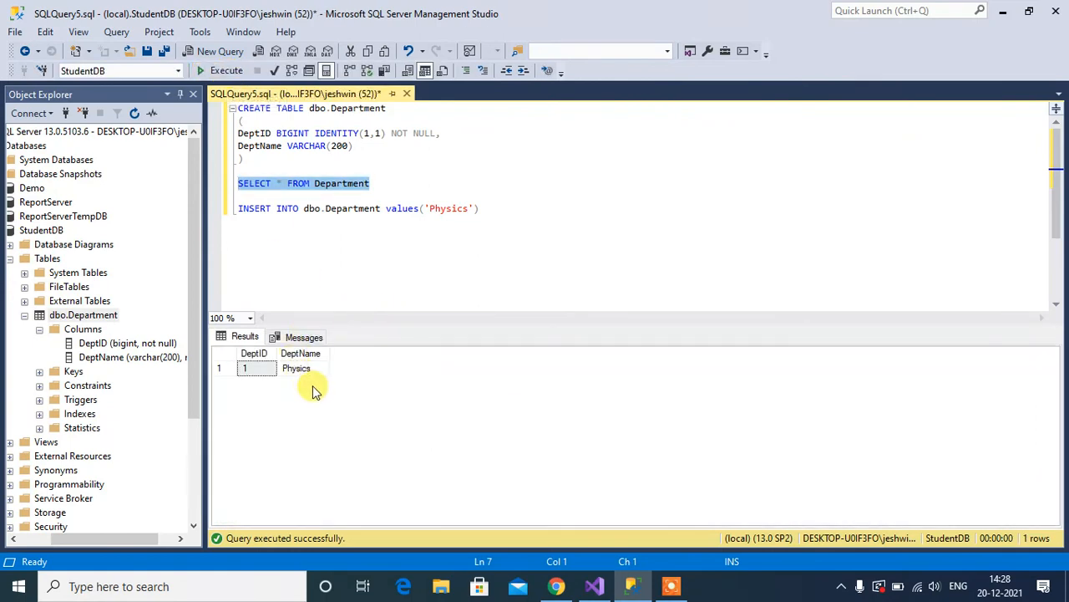
Replace Physics with Chemistry, run the insert, and rerun the Department listing.
double_click(449, 208)
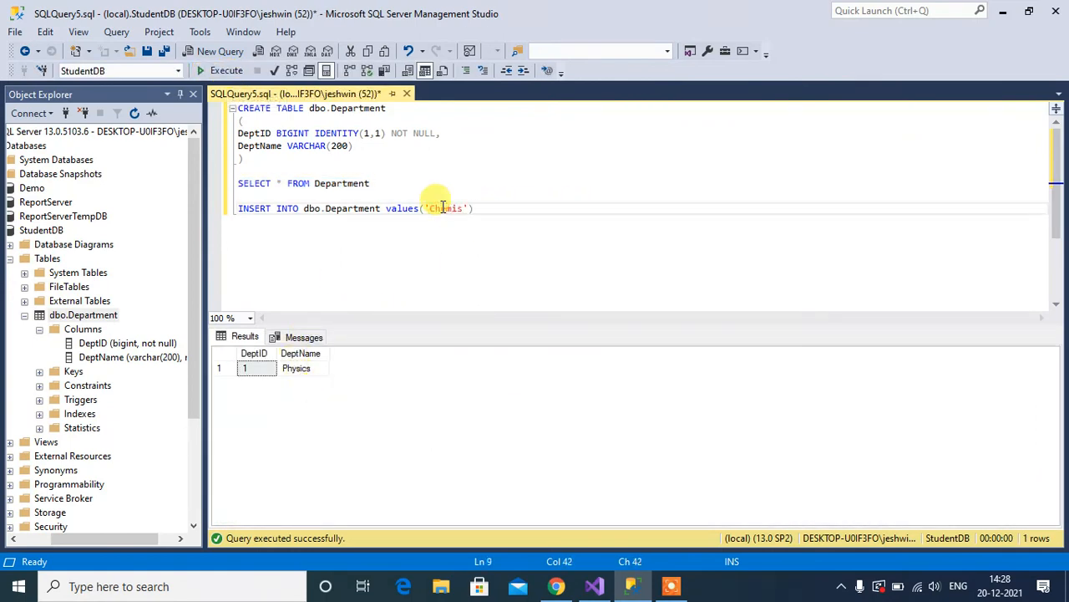
type("try")
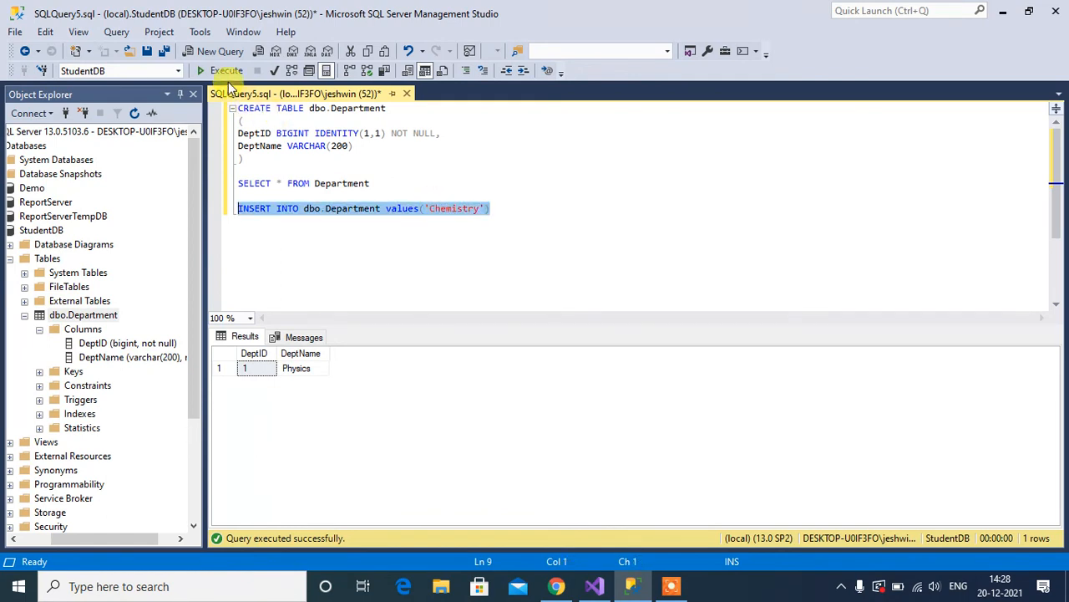
left_click(226, 70)
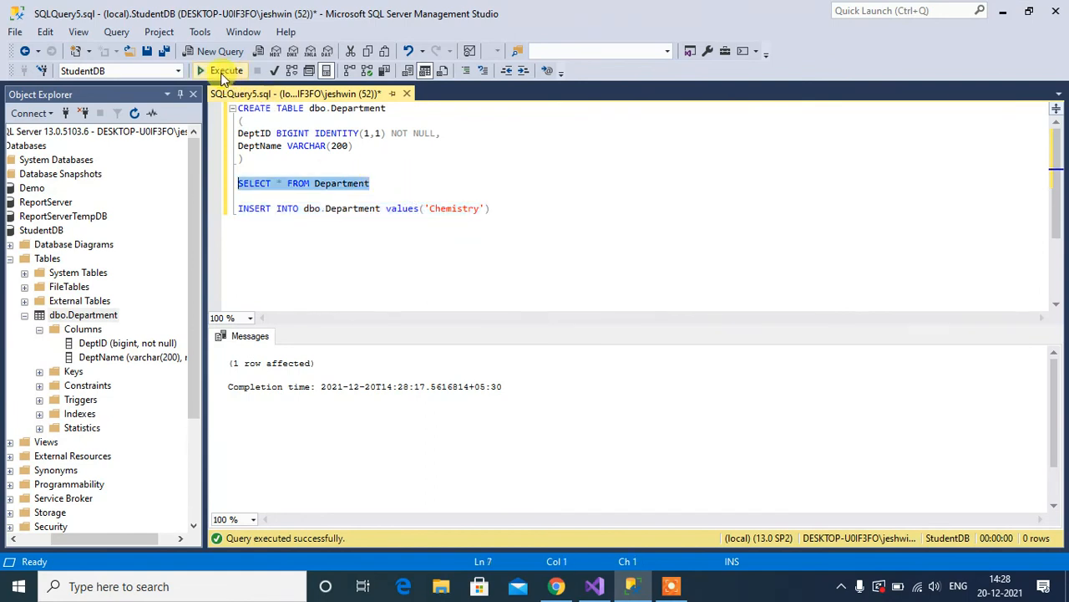
left_click(222, 71)
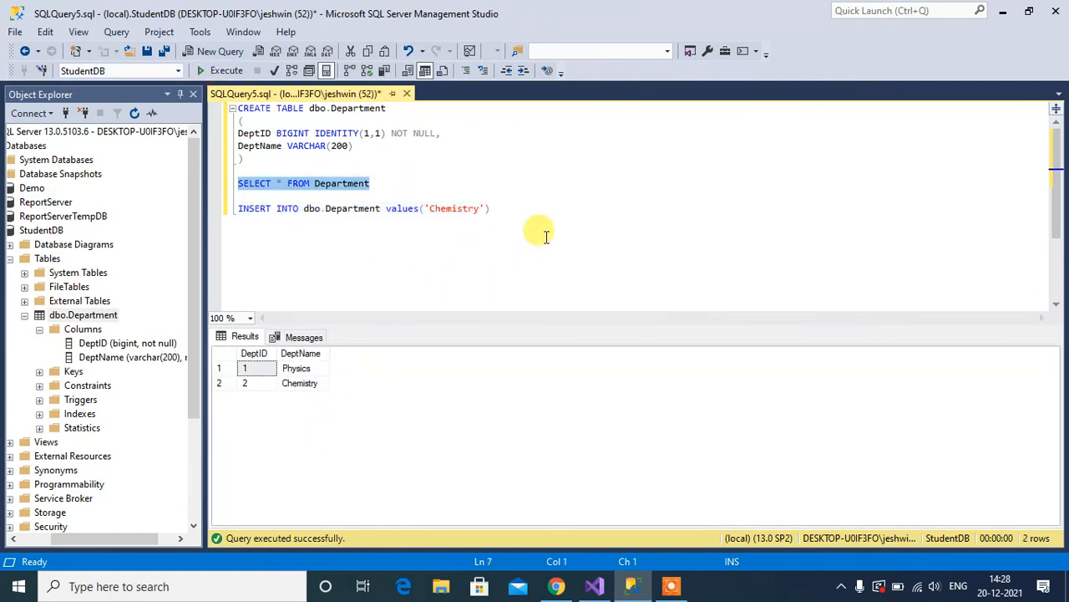